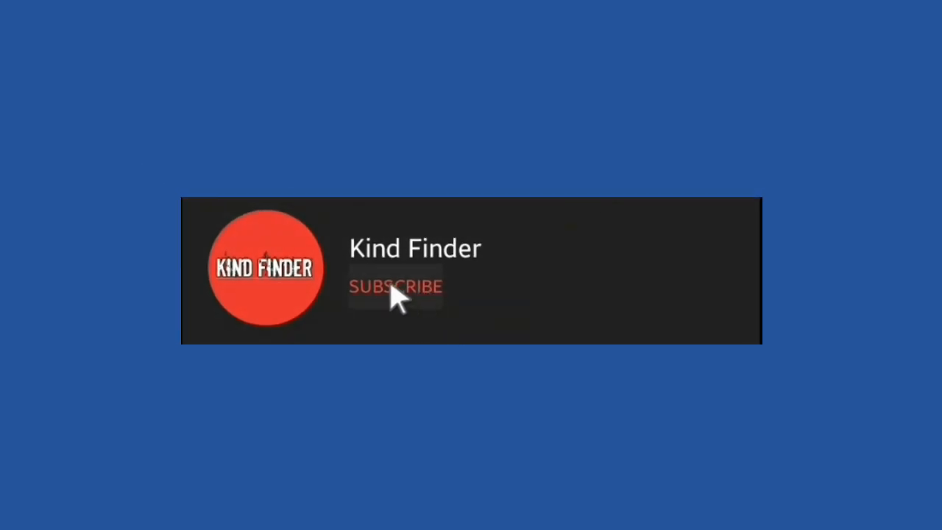
Subscribe to the Kind Finder channel and turn on its notification bell
click(396, 286)
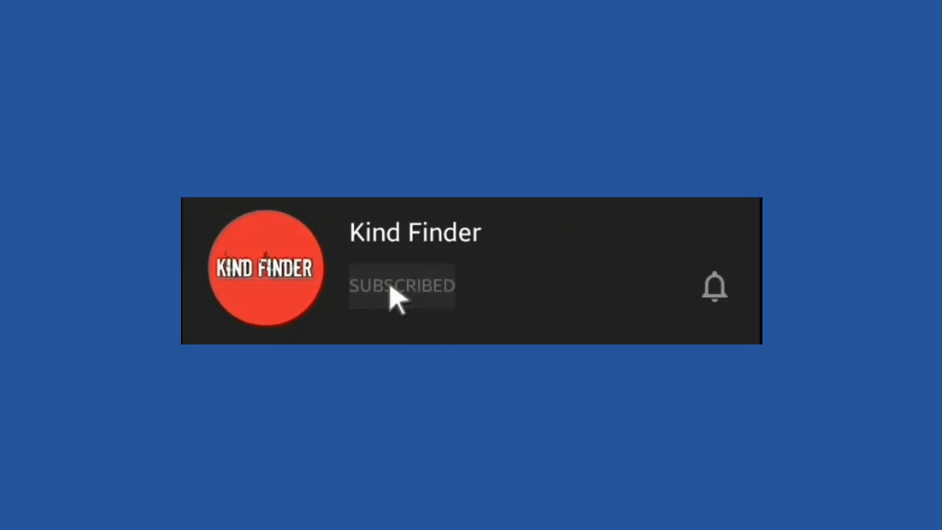
click(714, 286)
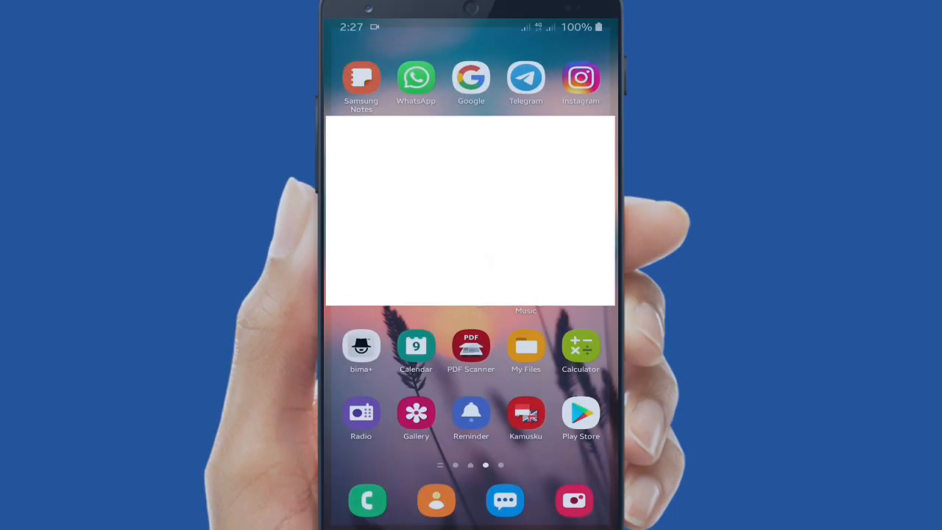
scroll(left, 3)
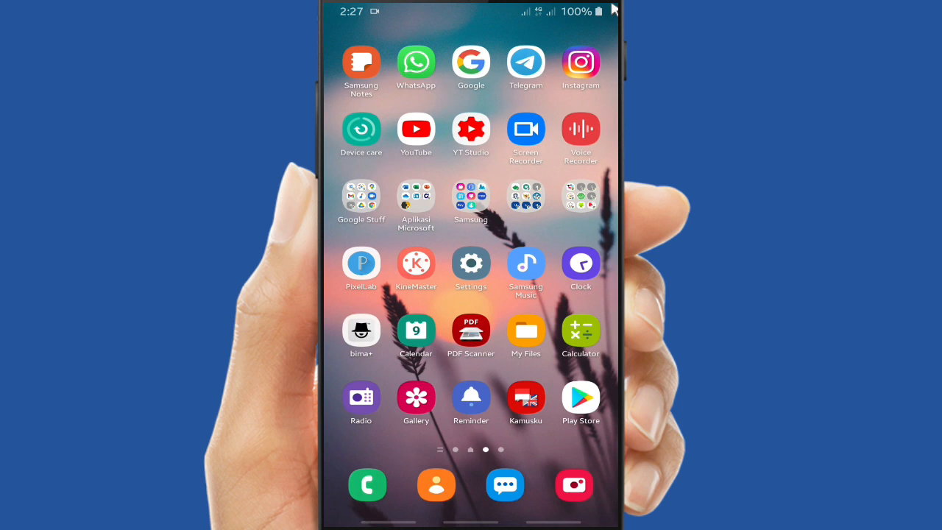
mouse_move(433, 20)
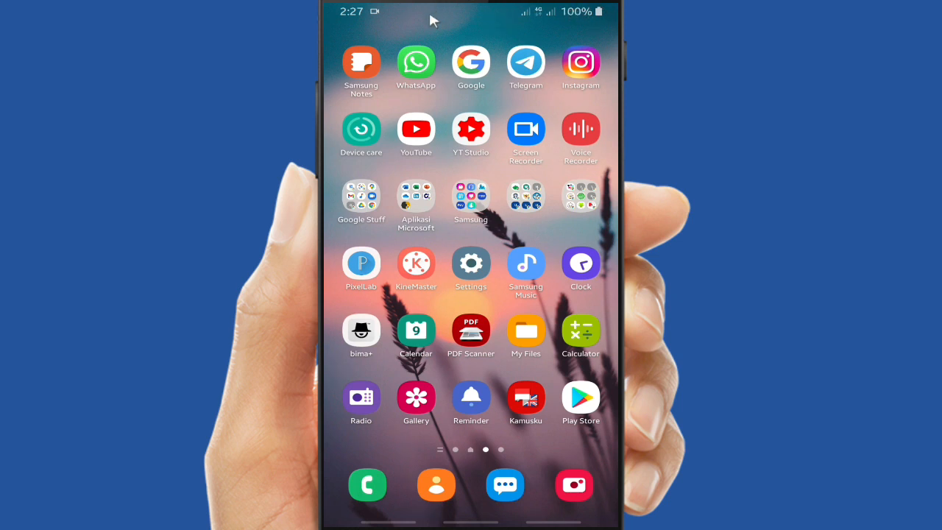
mouse_move(601, 24)
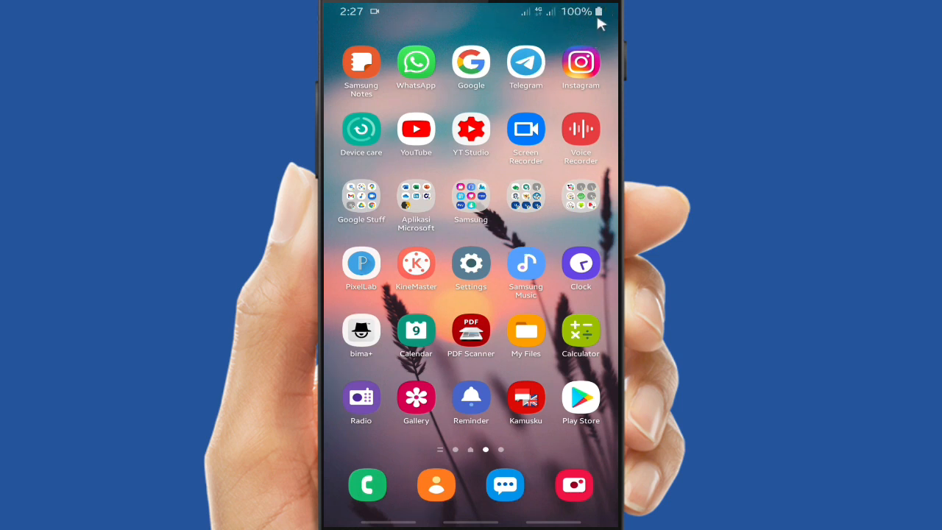
mouse_move(454, 390)
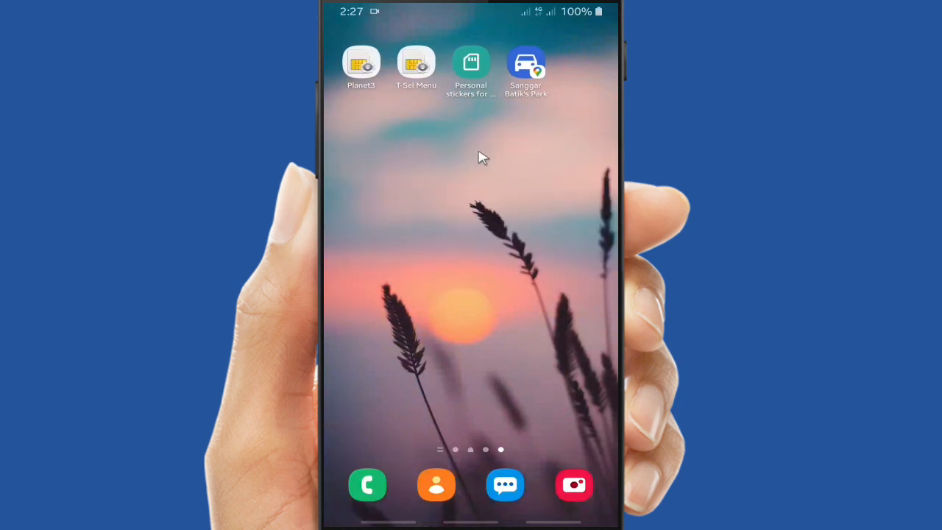
scroll(left, 3)
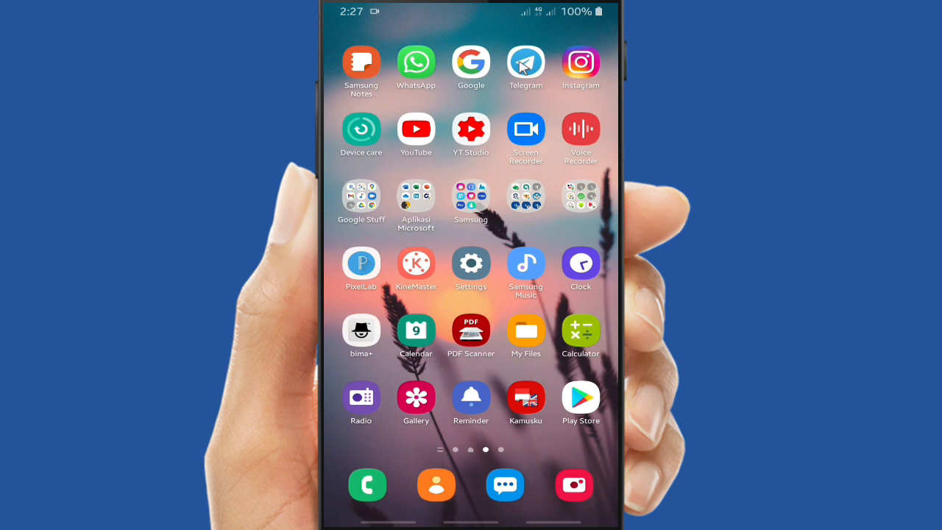
click(525, 62)
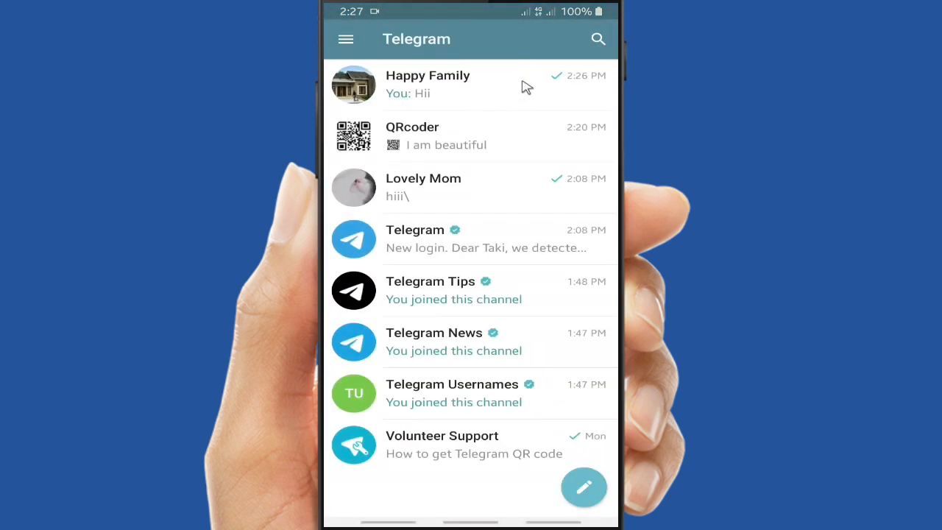
mouse_move(465, 92)
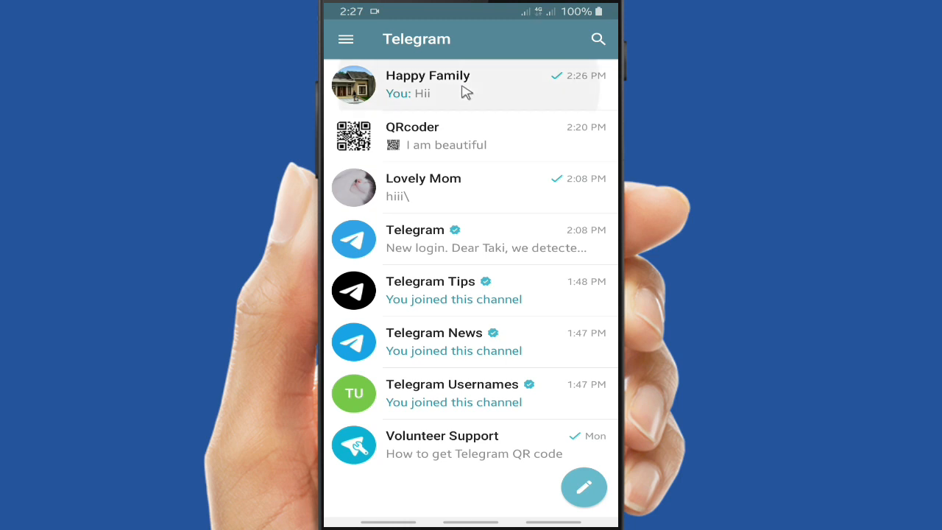
click(427, 84)
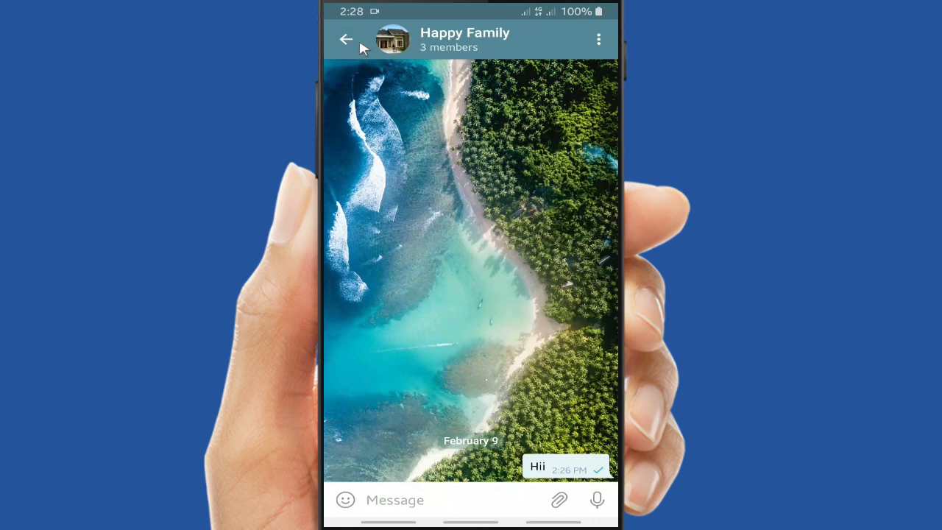
click(346, 38)
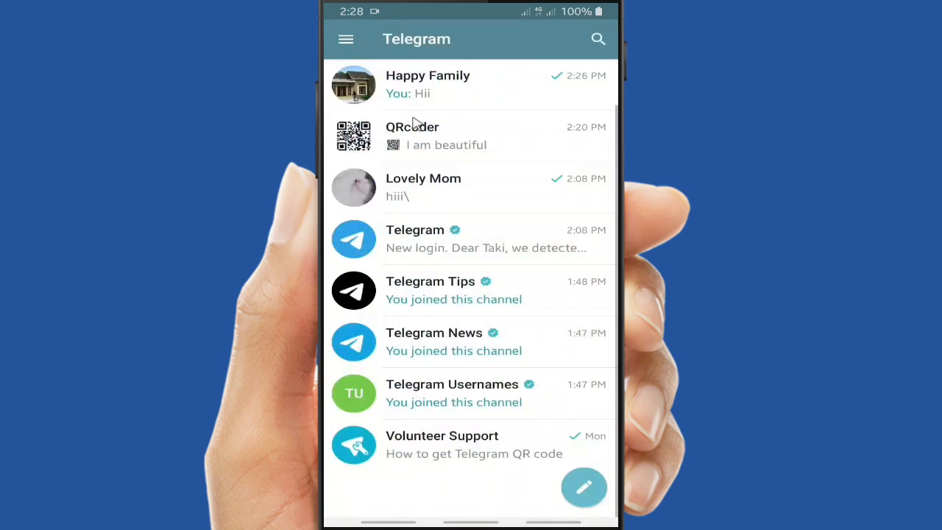
mouse_move(420, 144)
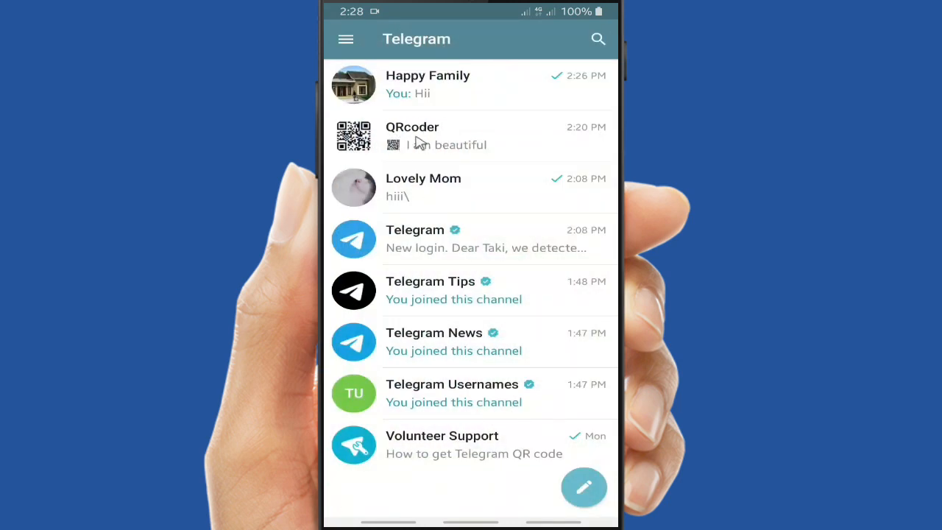
click(413, 136)
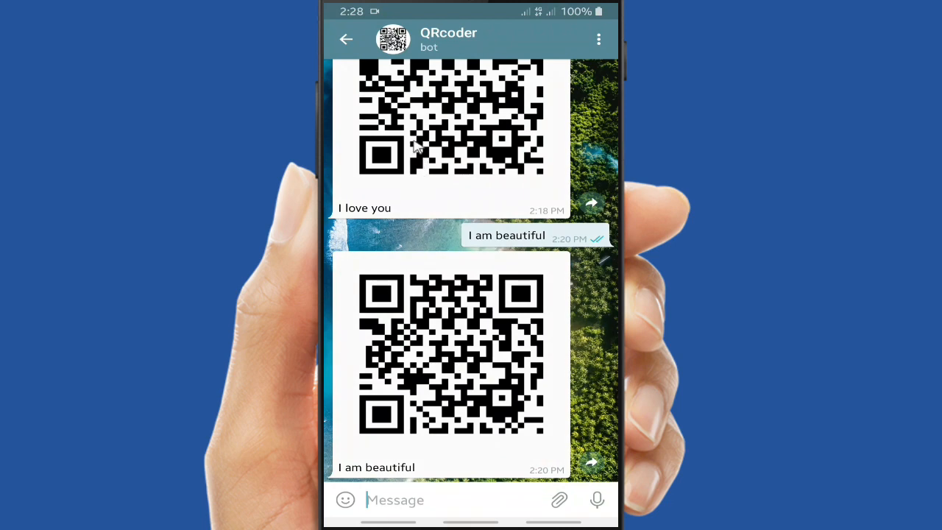
click(346, 39)
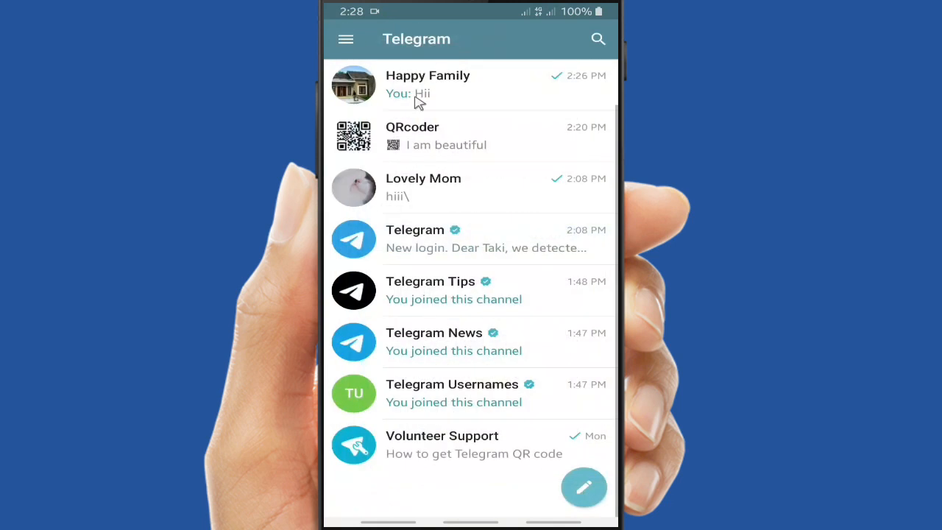
Search 'qrcoder', reopen the QRcoder bot chat with the earlier QR codes, then back out
click(597, 38)
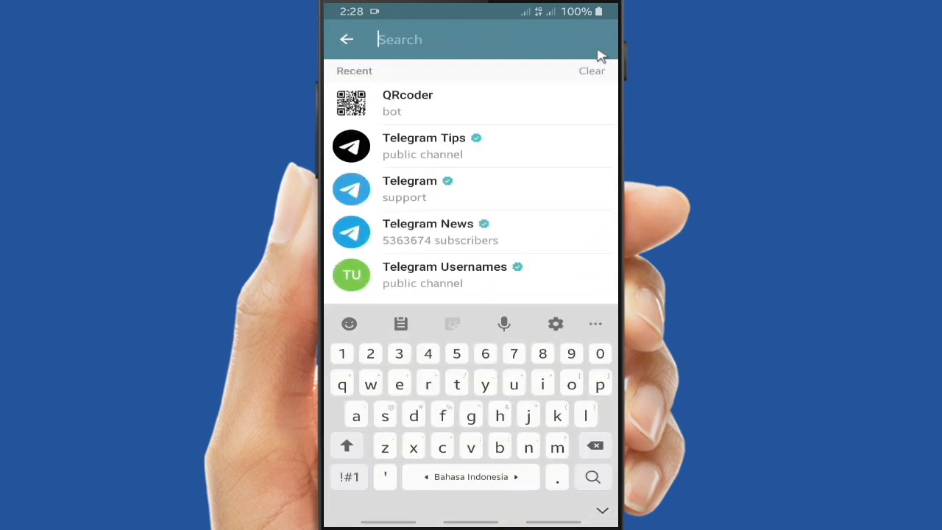
text(q)
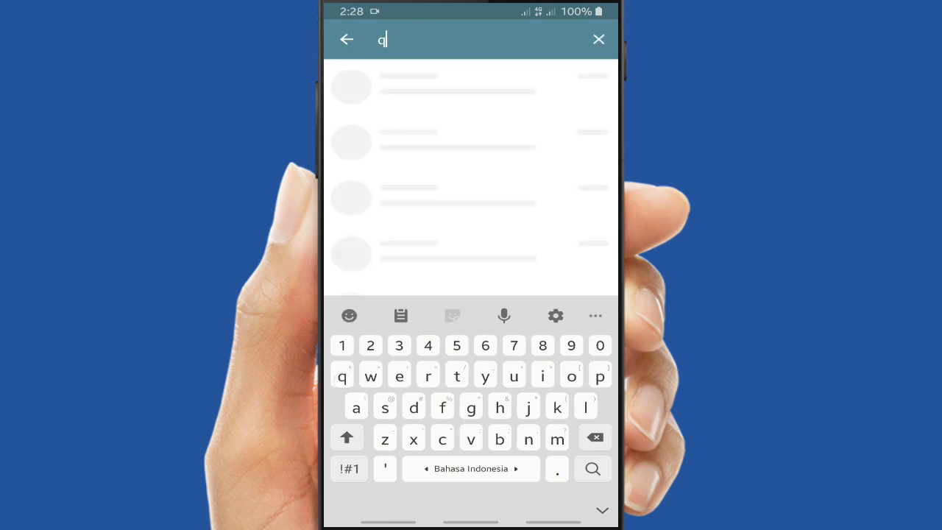
text(rcodet)
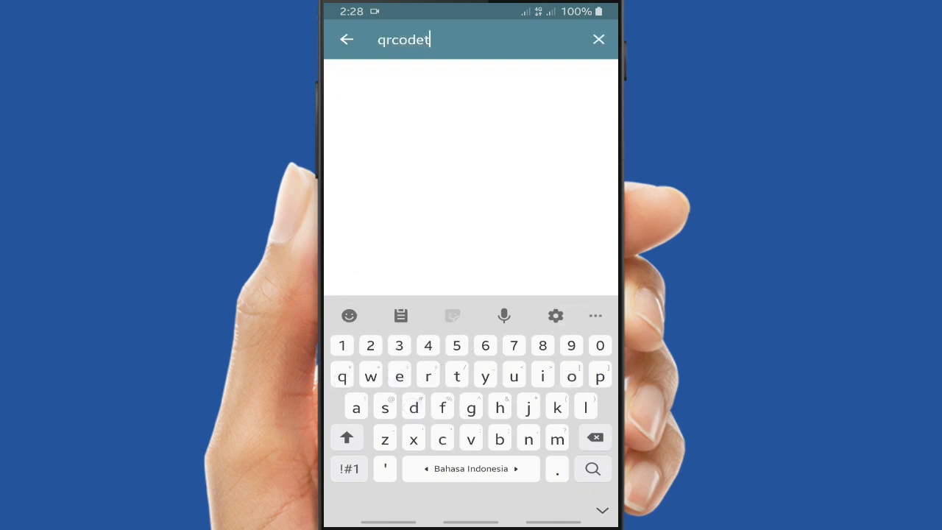
text(r)
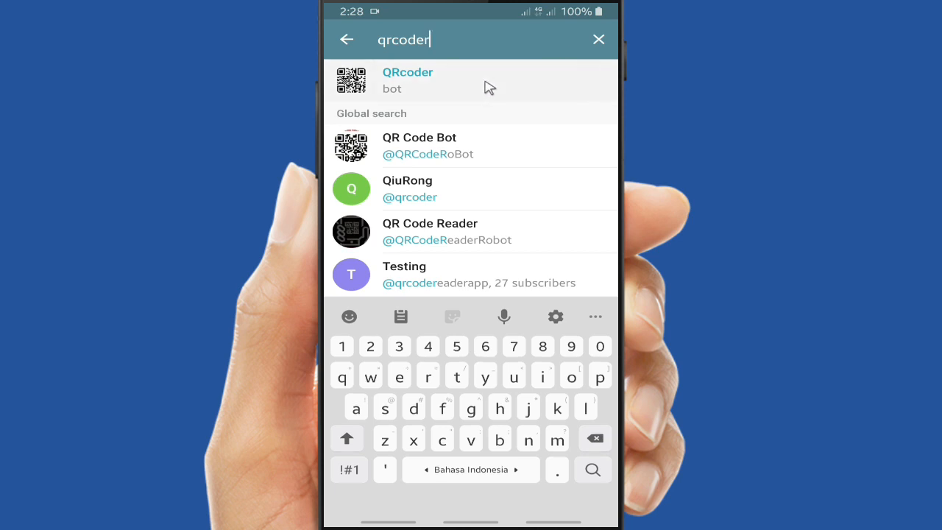
click(408, 80)
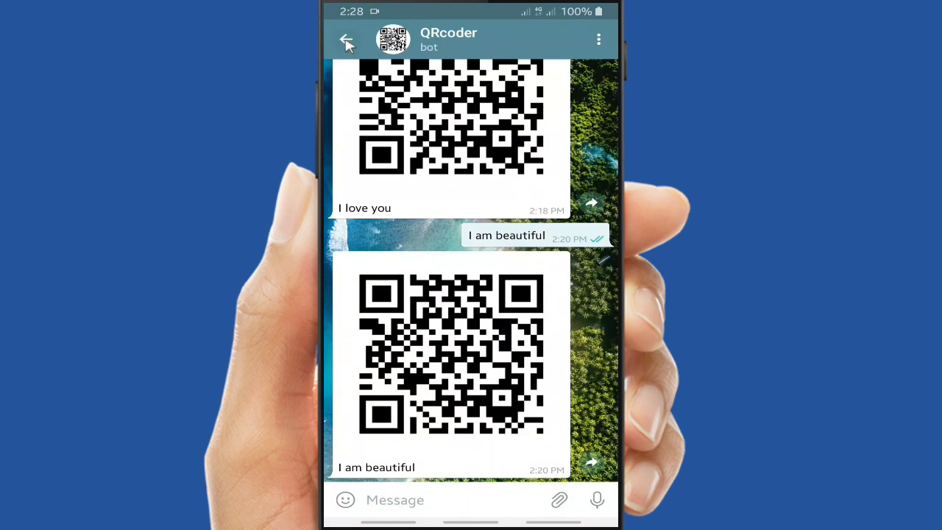
click(346, 40)
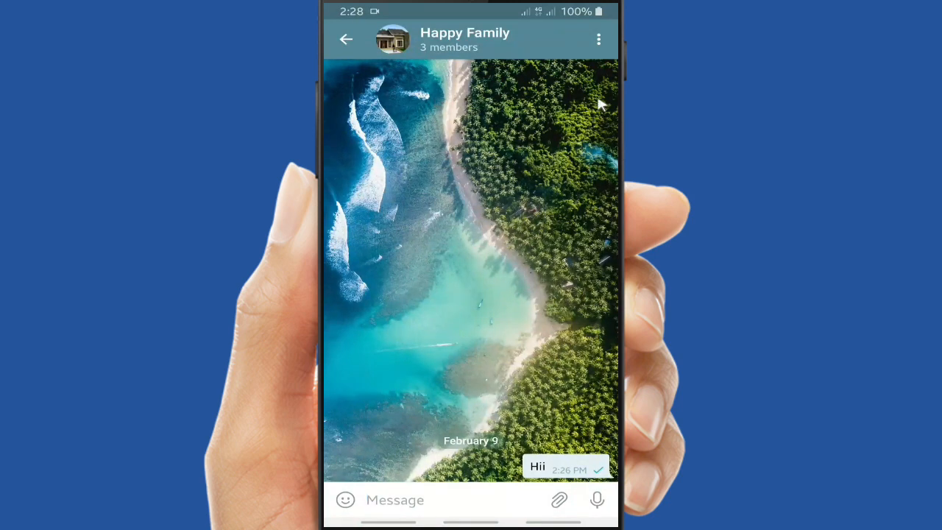
mouse_move(463, 42)
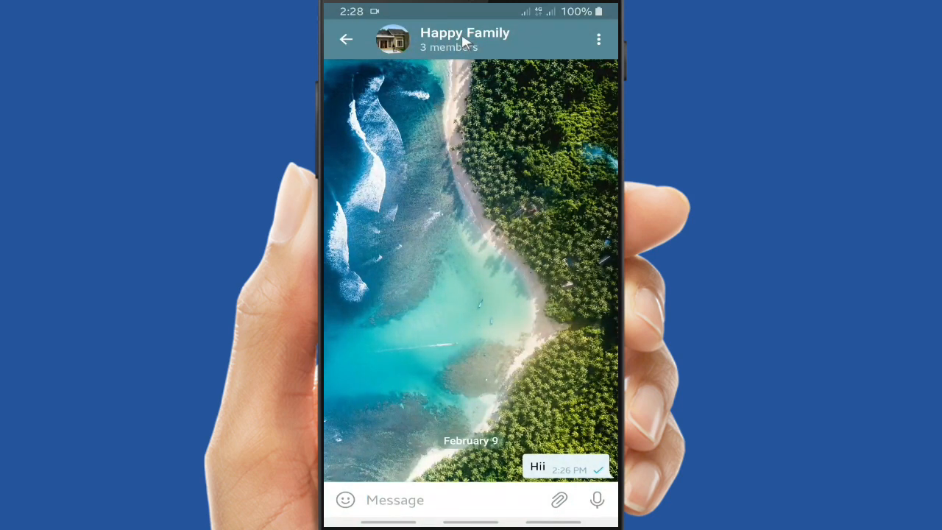
View Happy Family group info, start a voice chat from the menu and cancel it
click(465, 38)
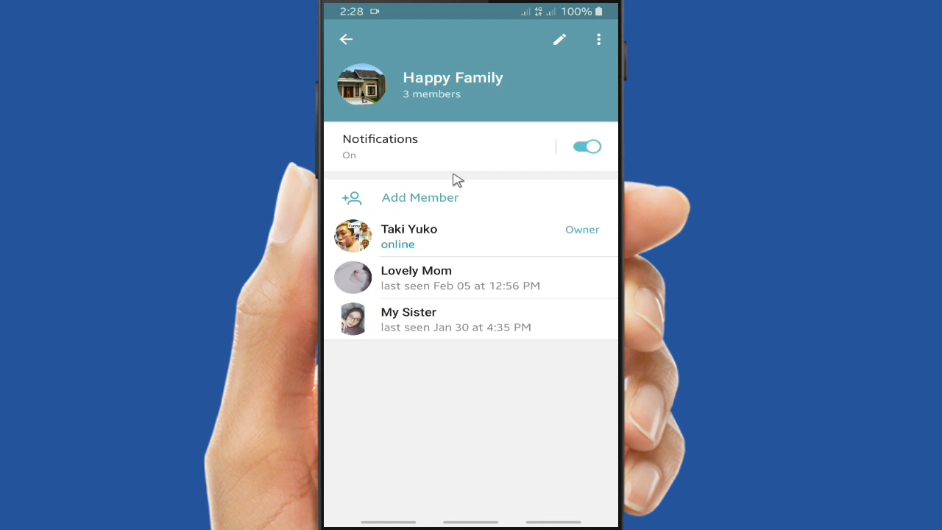
mouse_move(416, 294)
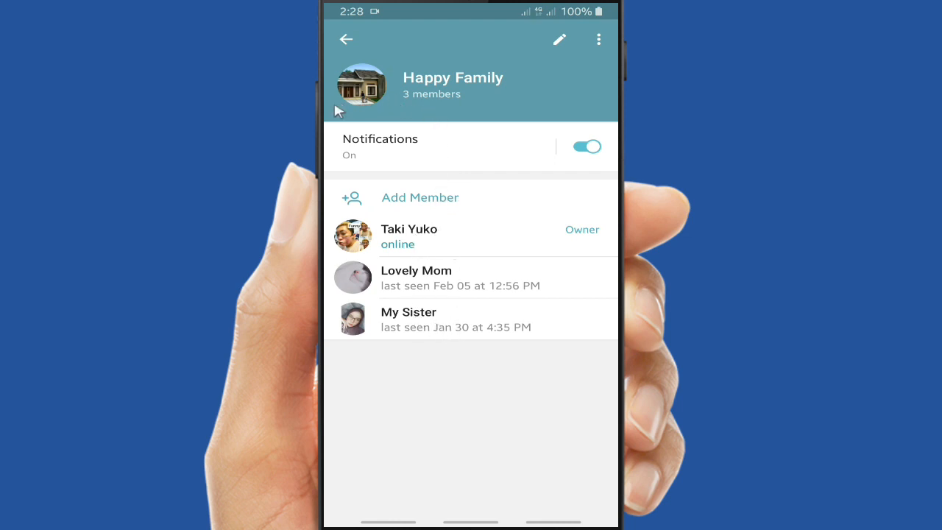
mouse_move(607, 41)
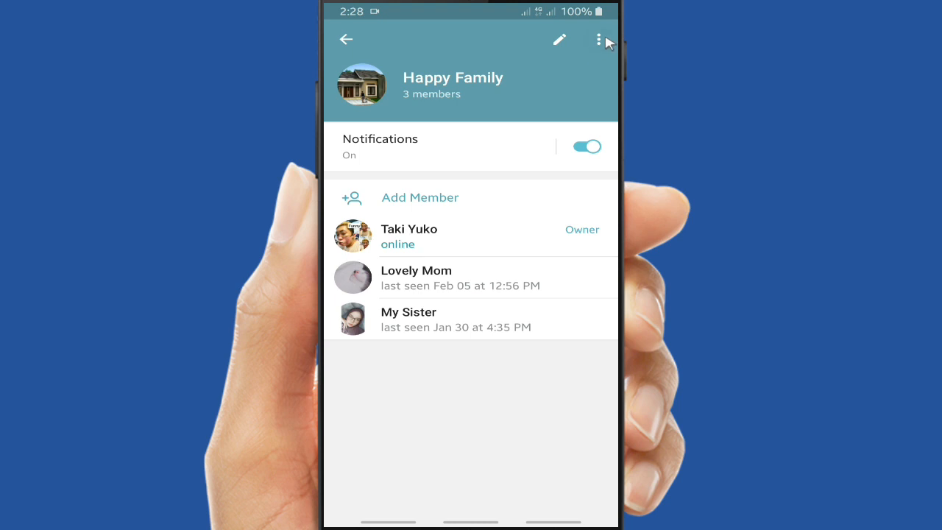
click(601, 38)
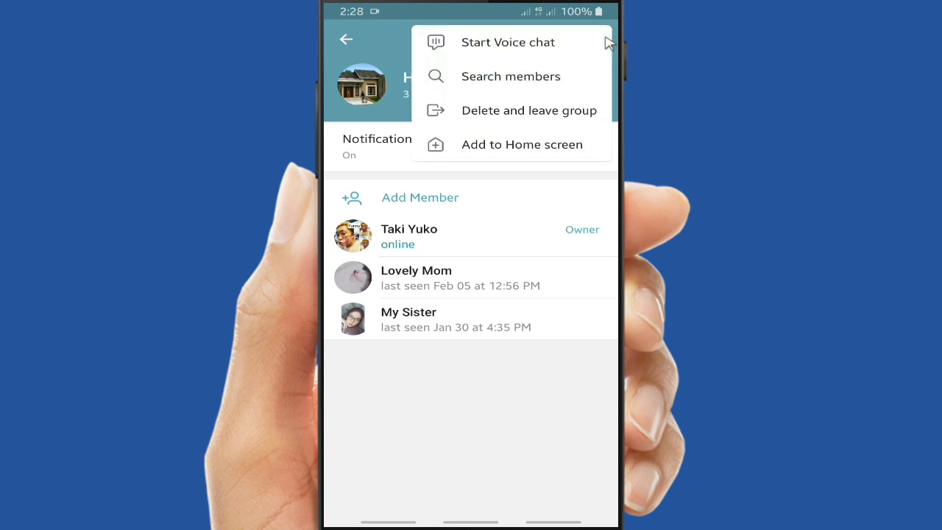
click(508, 41)
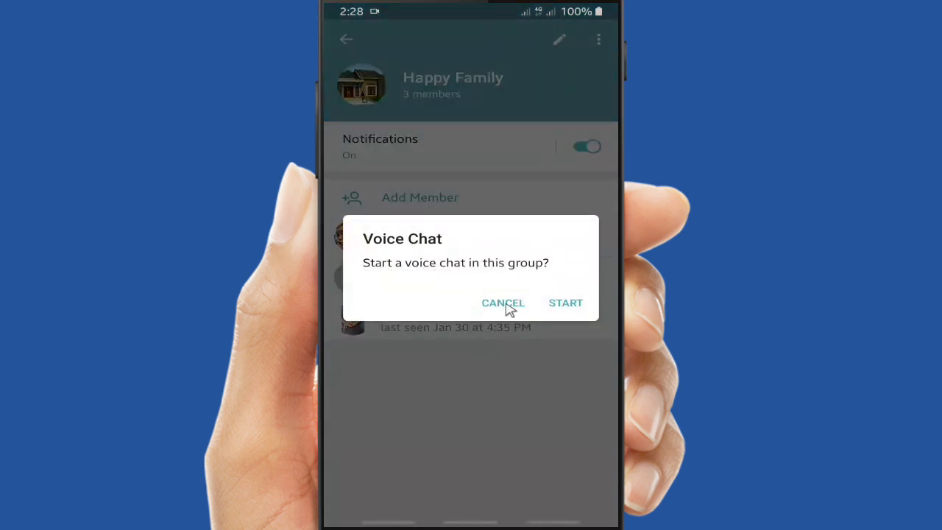
click(503, 304)
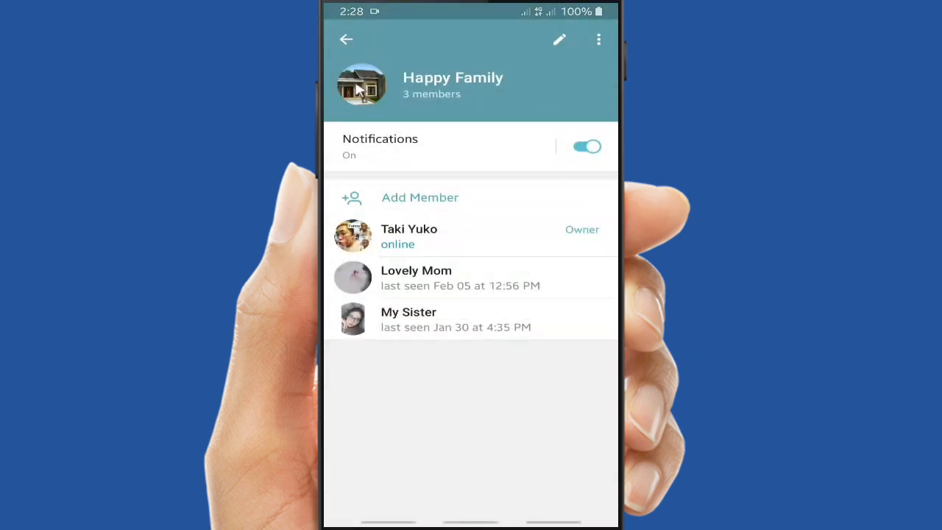
View the group photo and enter the group's edit screen
click(361, 84)
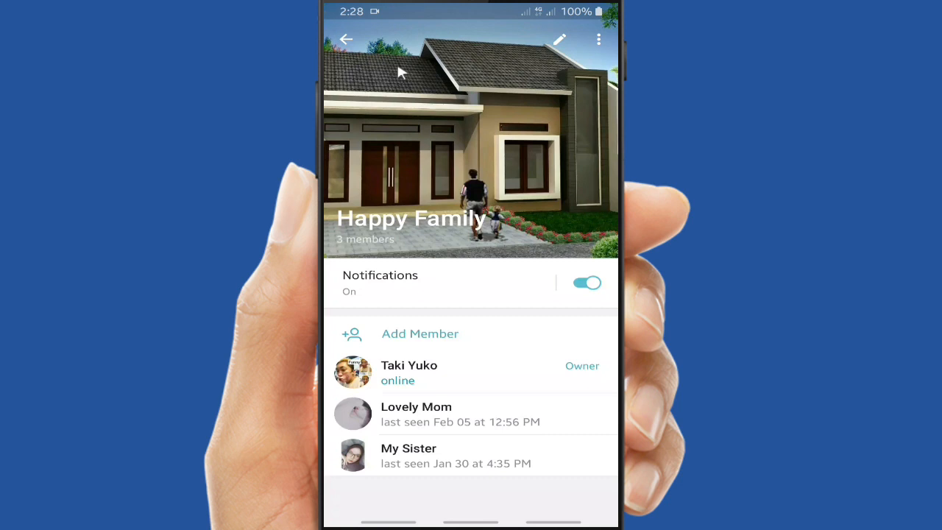
mouse_move(499, 146)
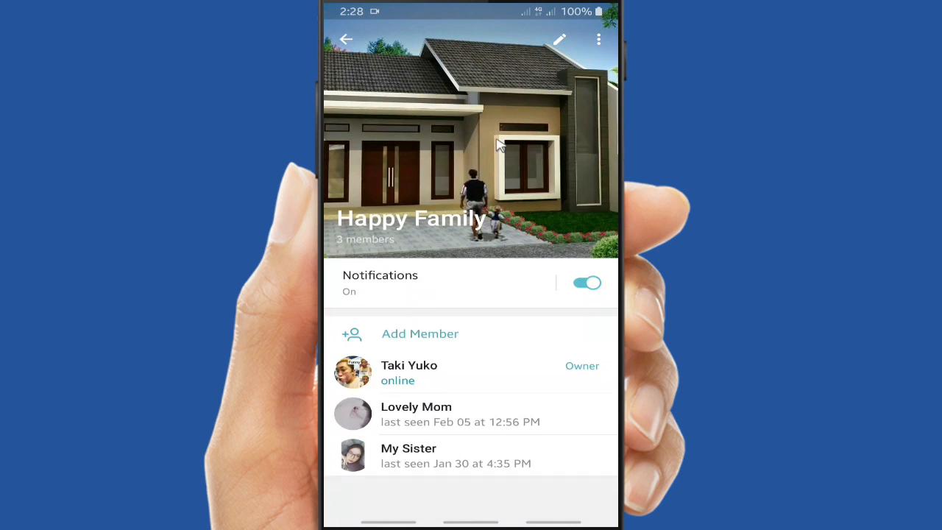
click(559, 38)
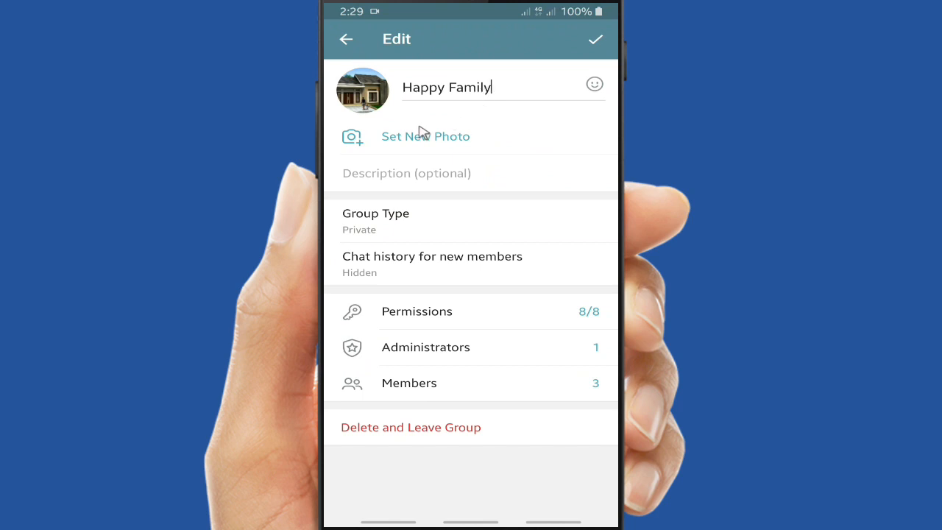
mouse_move(430, 221)
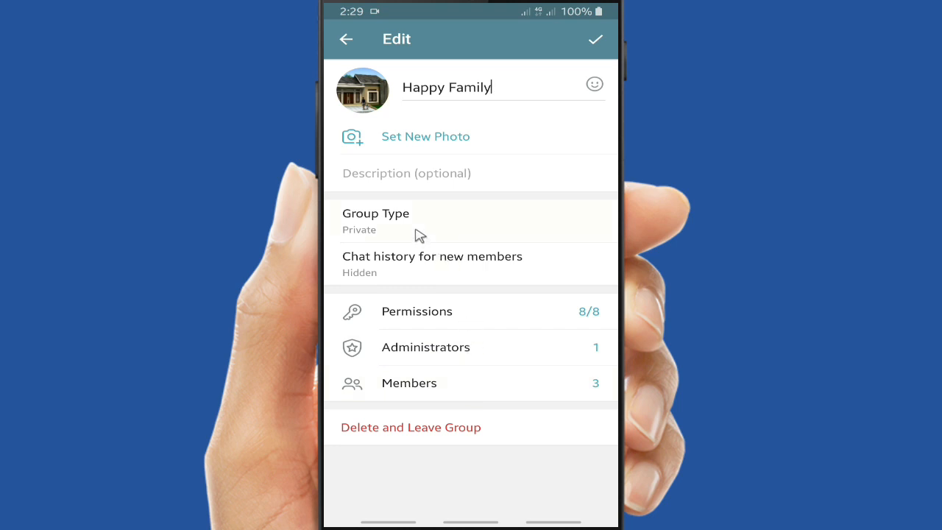
Copy the Happy Family invite link from Group Type settings and return to Edit
click(376, 221)
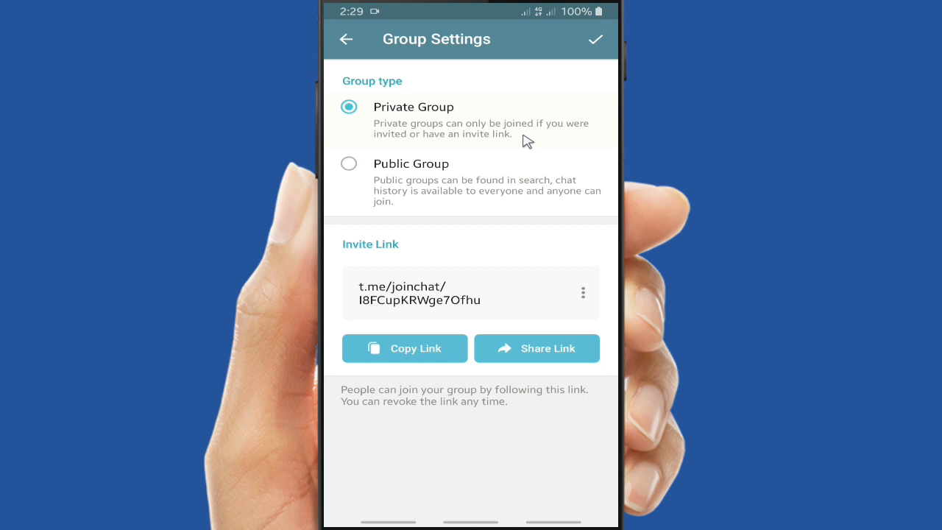
mouse_move(469, 150)
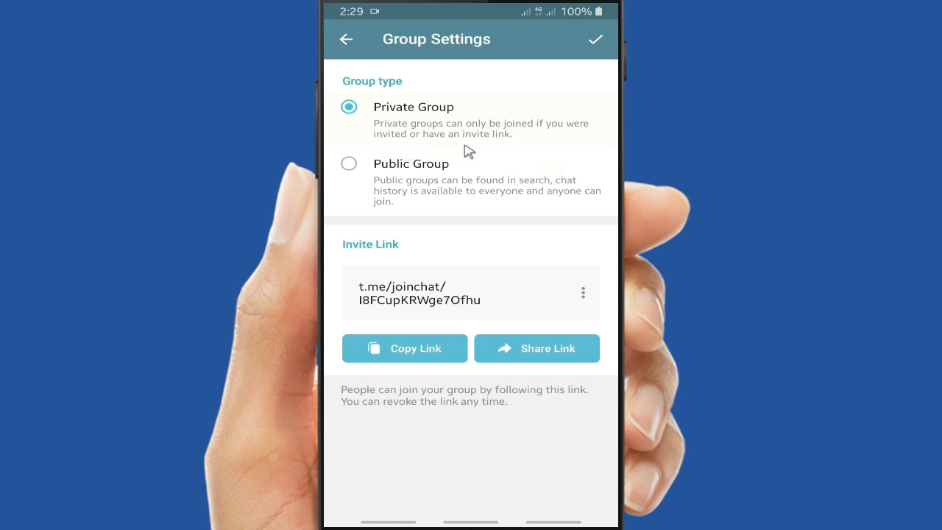
mouse_move(581, 137)
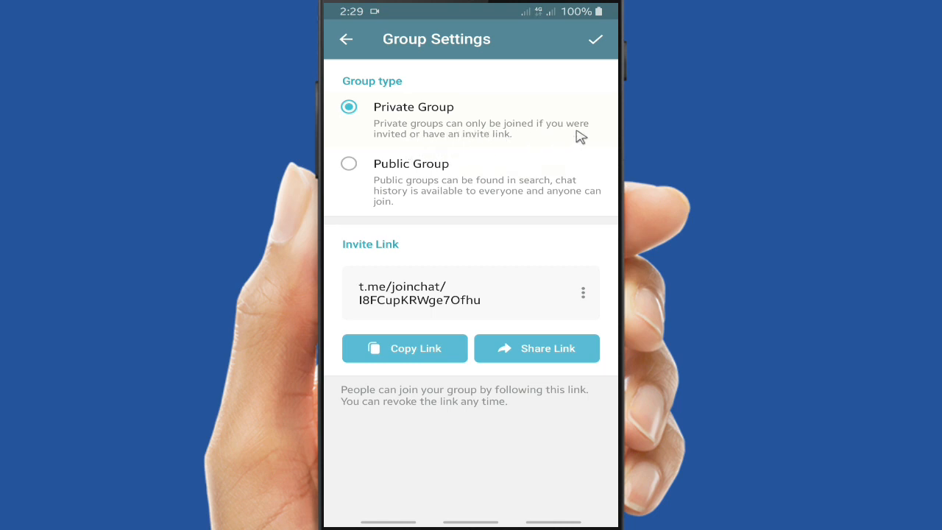
mouse_move(389, 190)
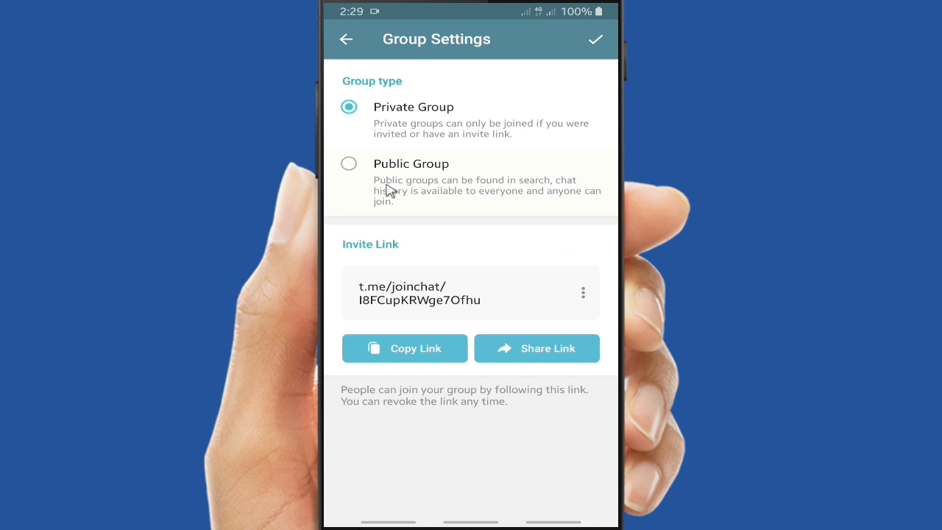
mouse_move(580, 195)
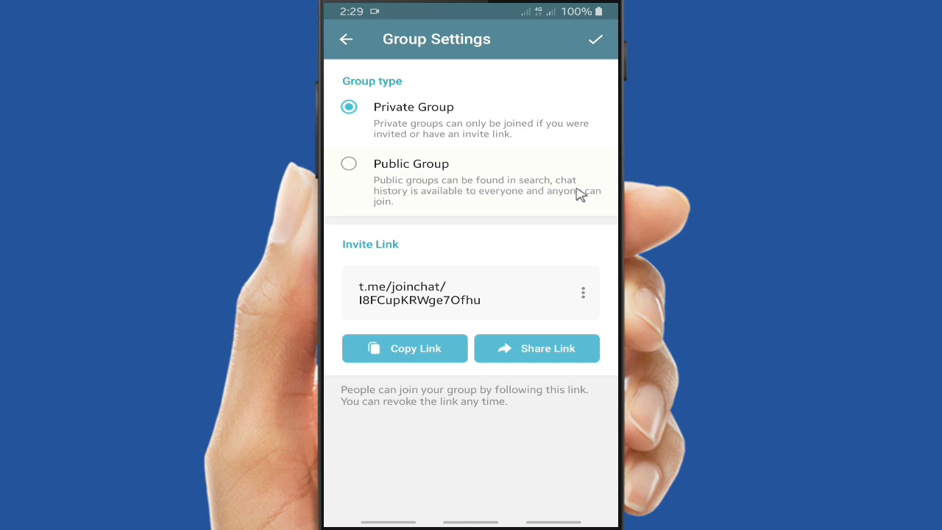
mouse_move(553, 218)
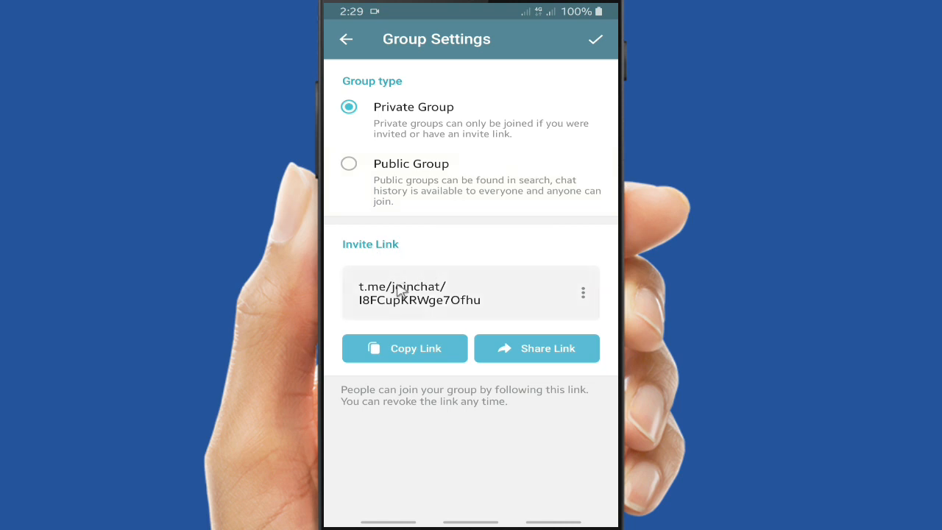
mouse_move(536, 359)
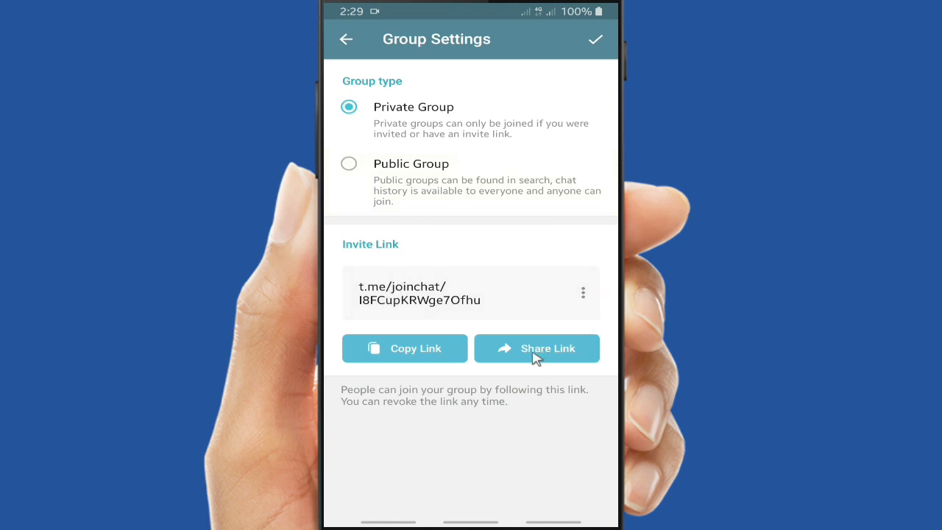
mouse_move(409, 354)
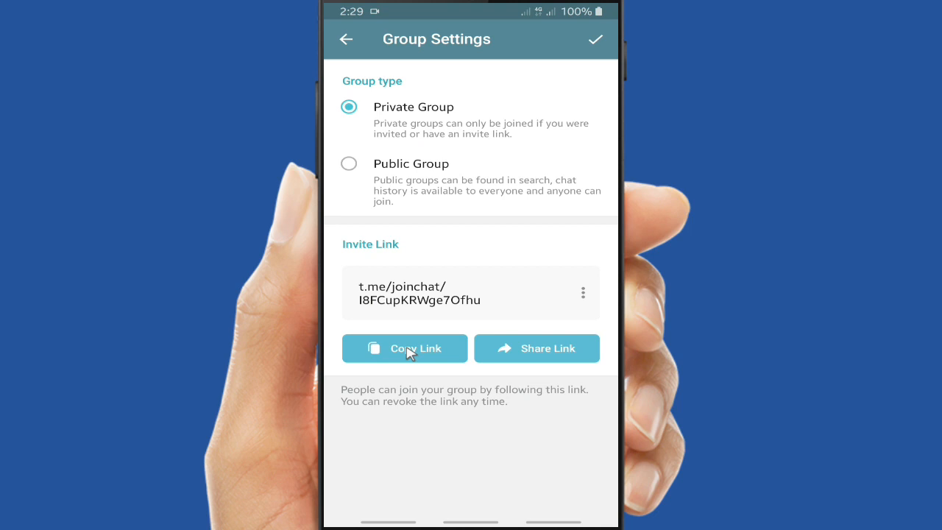
click(404, 347)
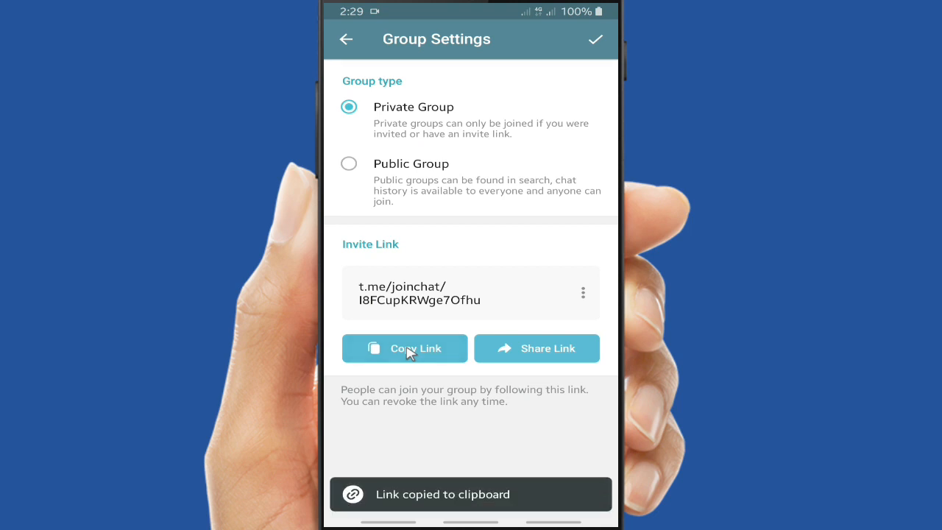
click(346, 38)
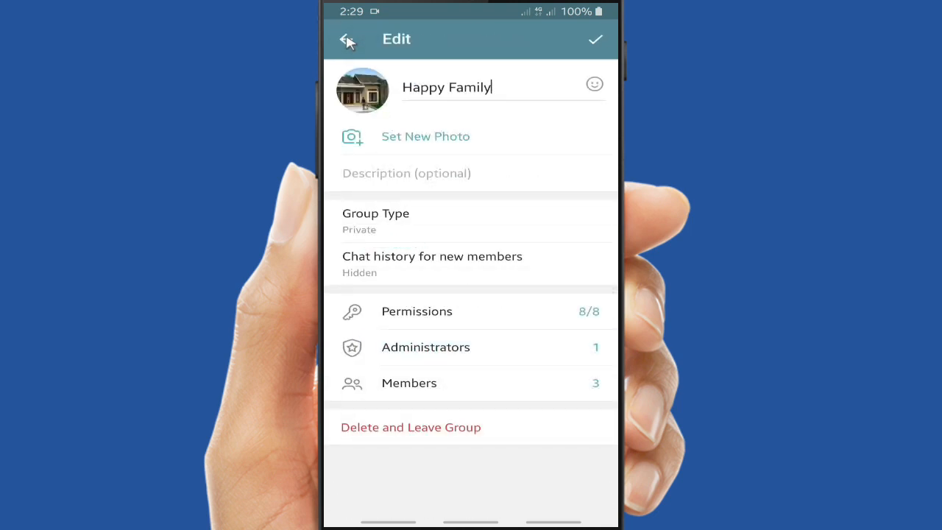
click(347, 38)
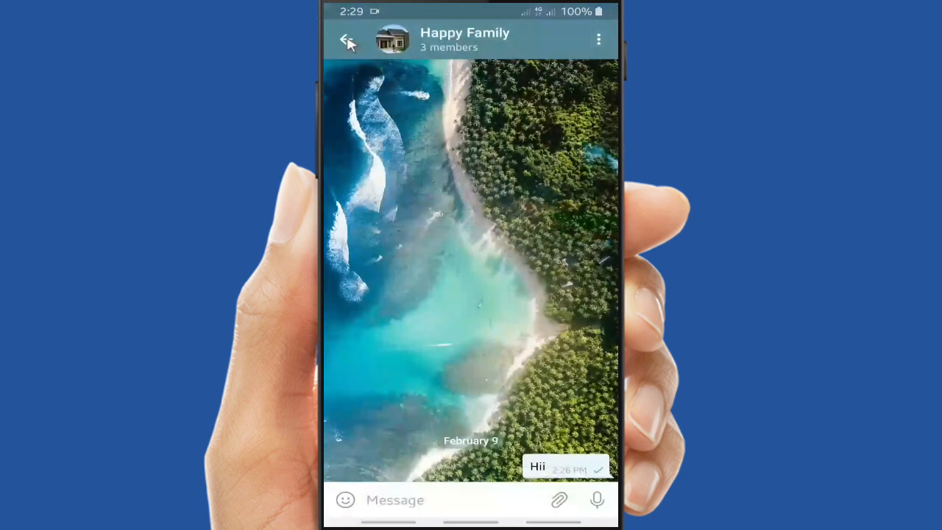
click(347, 39)
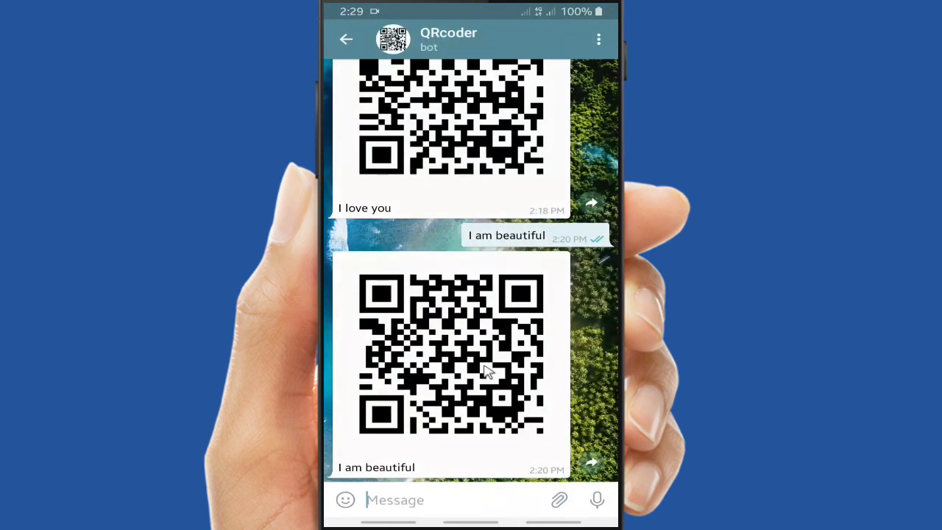
click(442, 501)
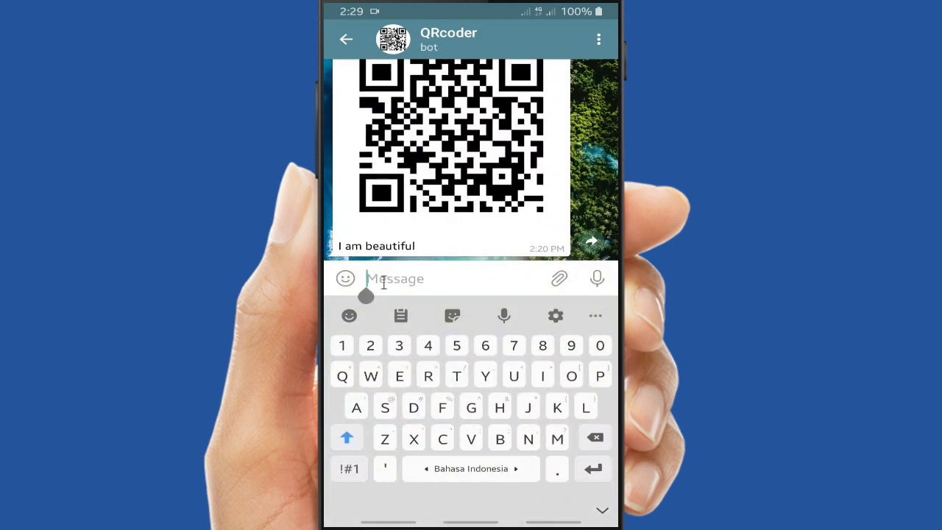
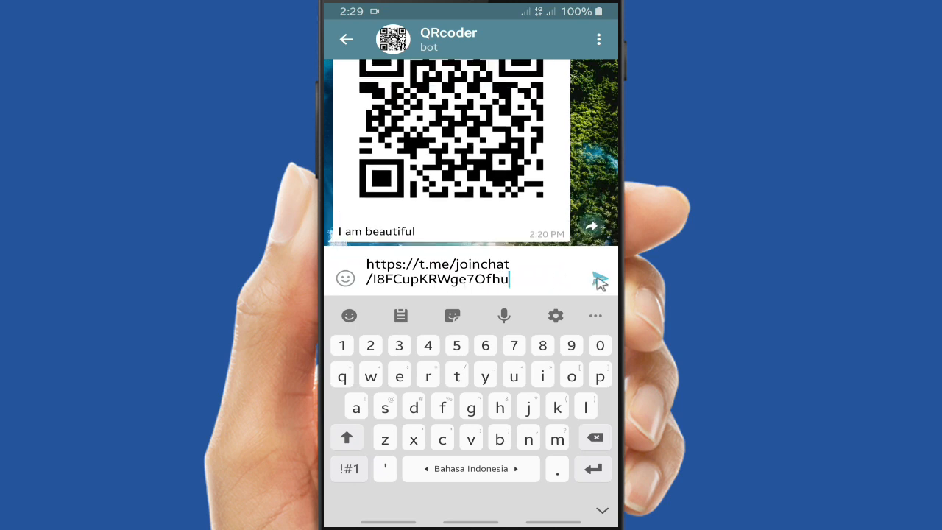
mouse_move(459, 468)
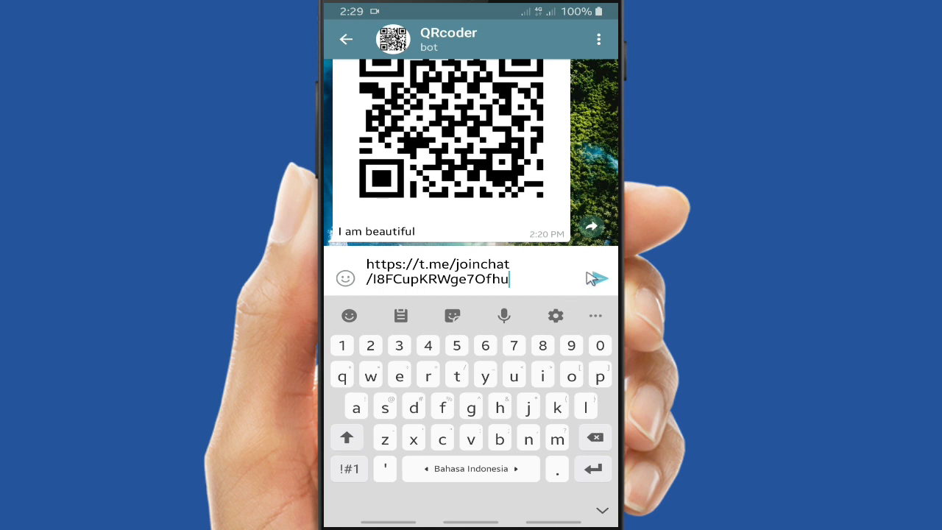
click(598, 277)
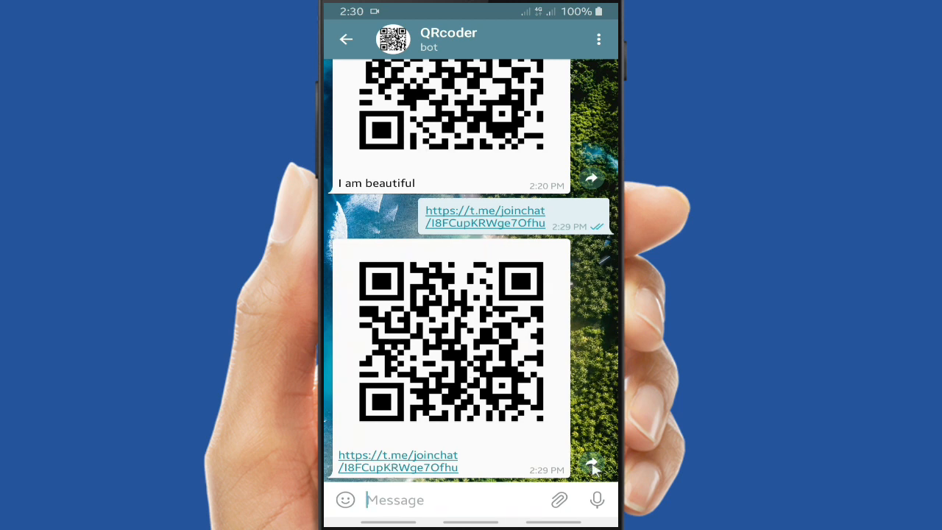
Forward the bot's group-invite QR code to Lovely Mom and return to the chat list
click(593, 459)
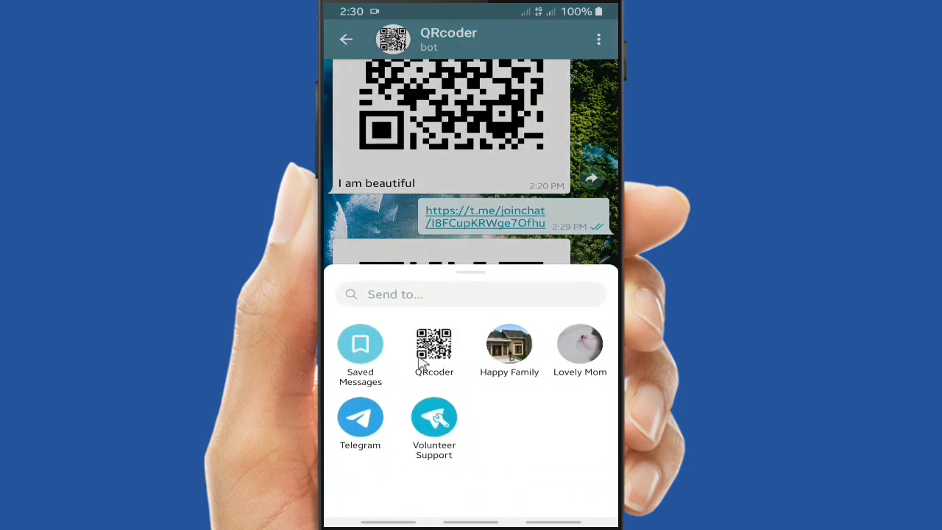
click(434, 346)
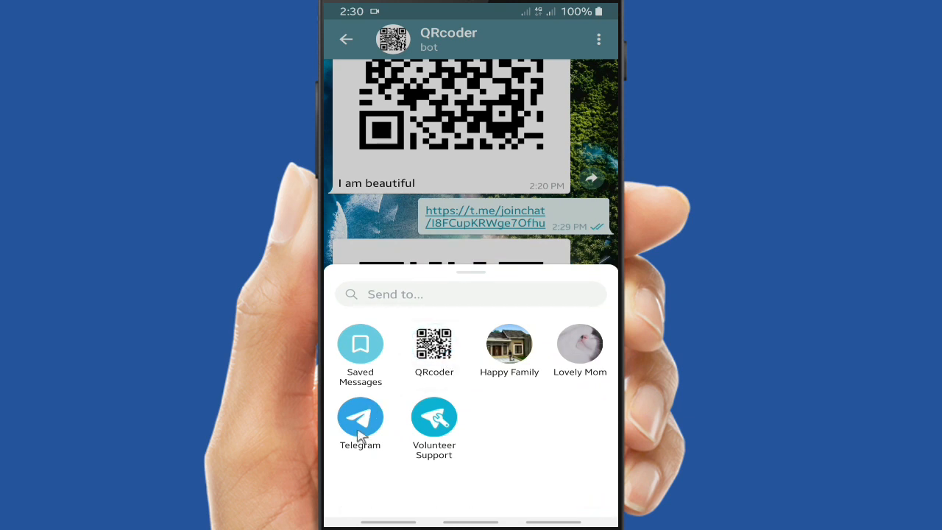
mouse_move(565, 359)
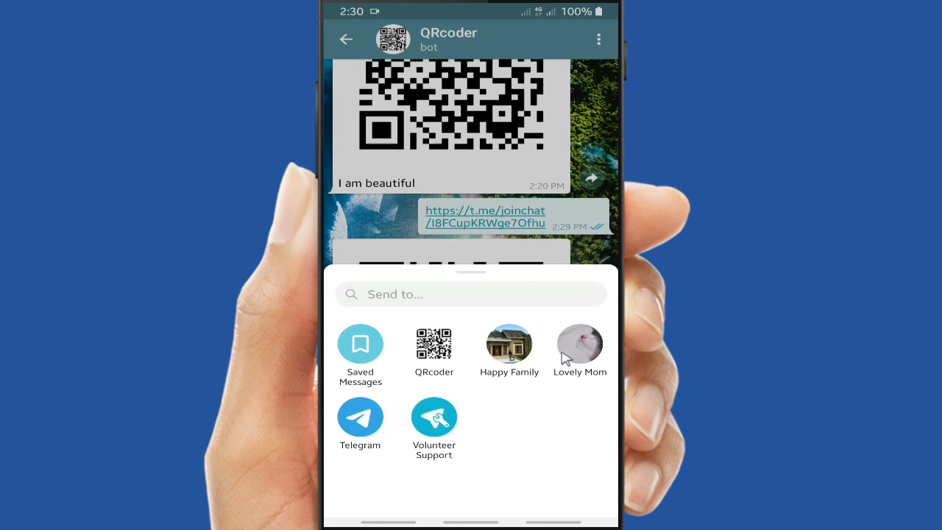
click(580, 345)
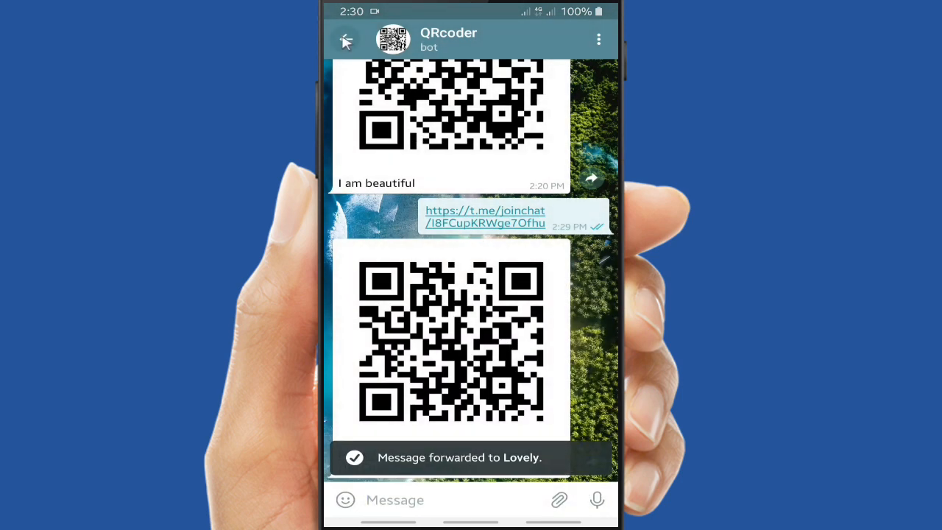
click(345, 40)
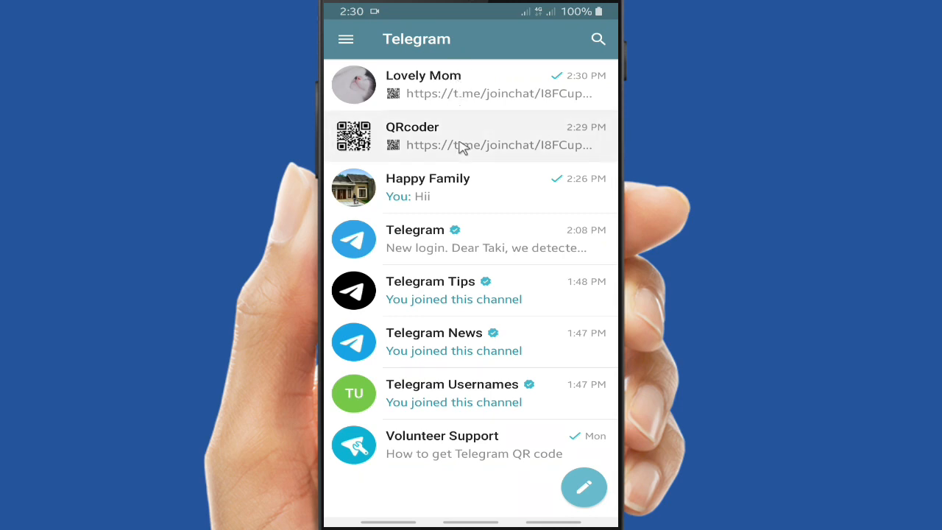
mouse_move(391, 110)
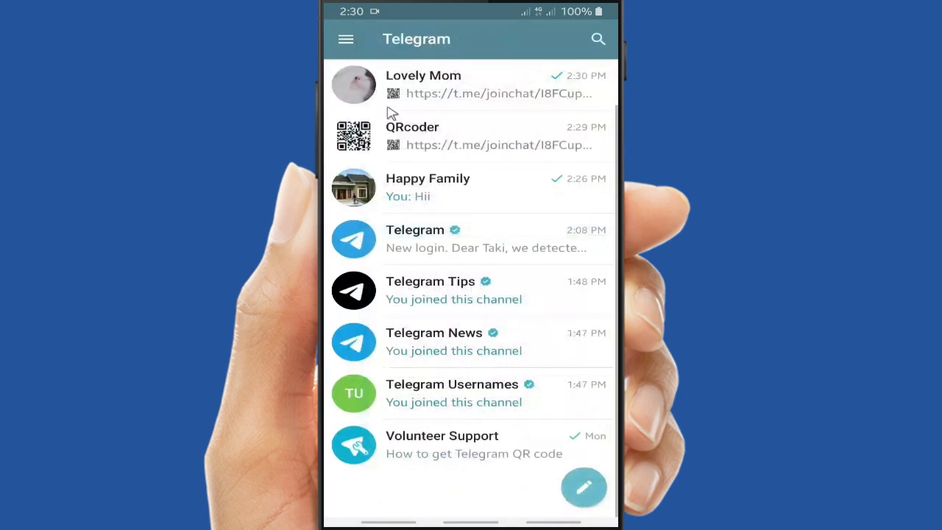
Check the forwarded QR code in Lovely Mom's chat and leave the conversation
click(424, 83)
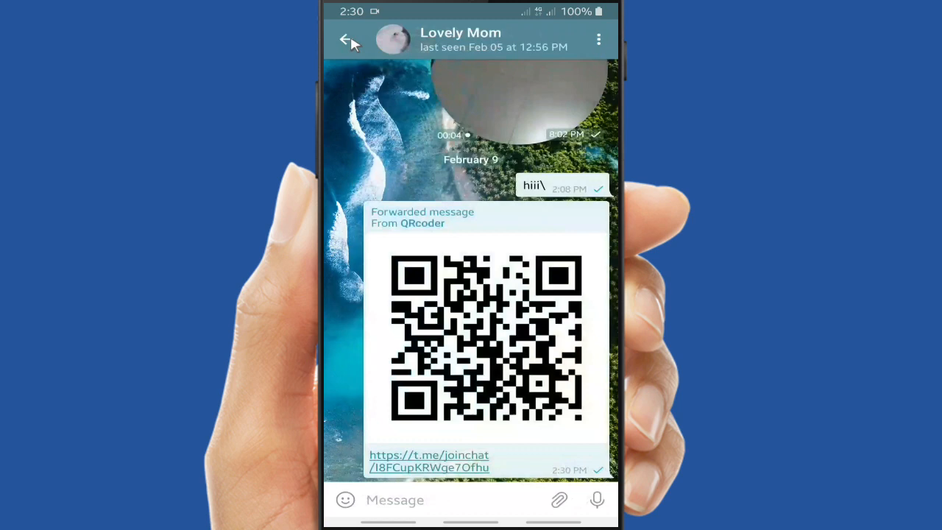
click(347, 38)
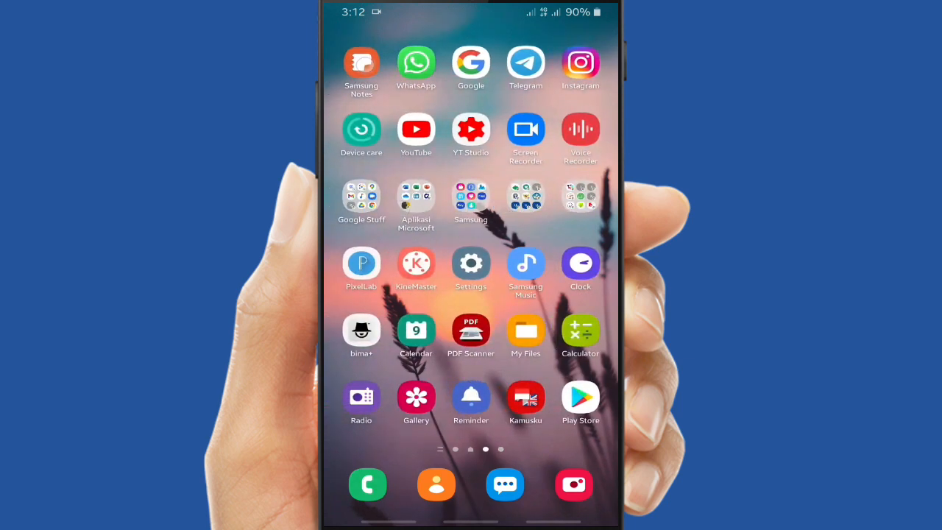
Copy the My Telegram link from the Socmed Links note and switch back to Telegram
click(362, 61)
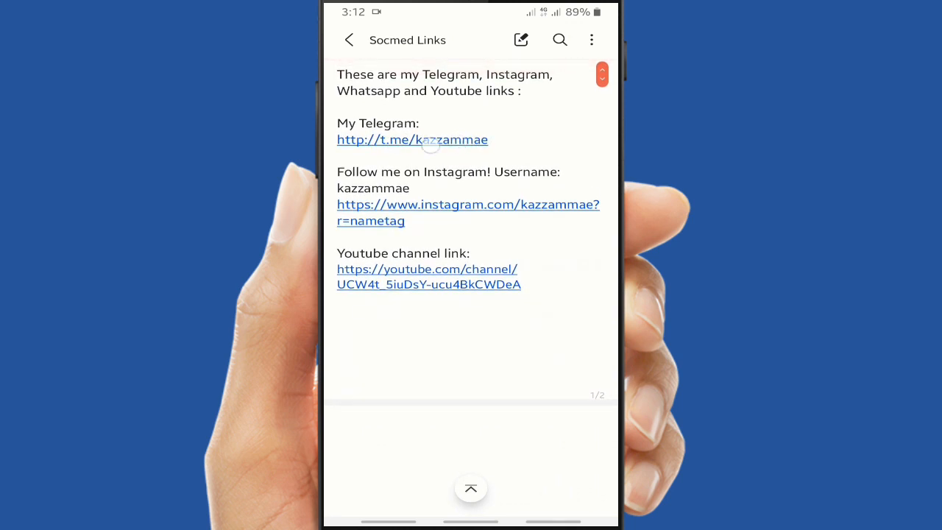
double_click(412, 138)
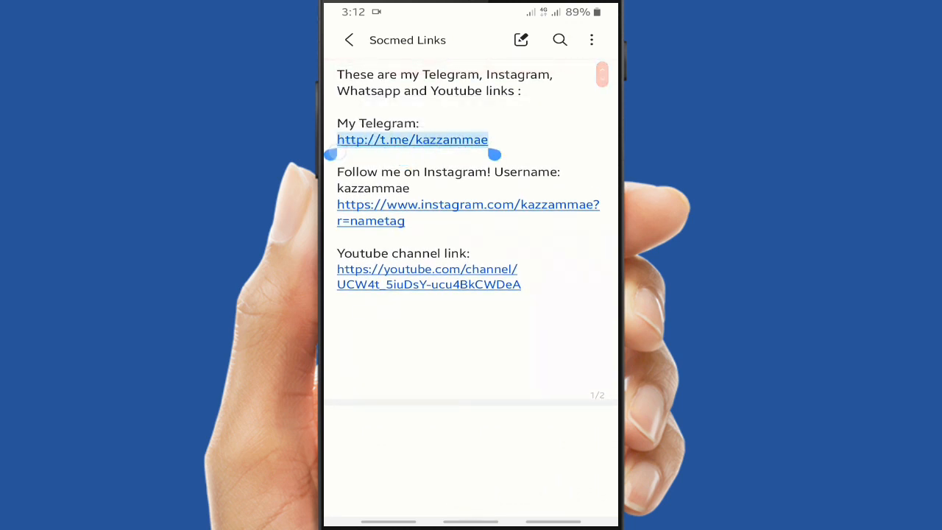
click(412, 138)
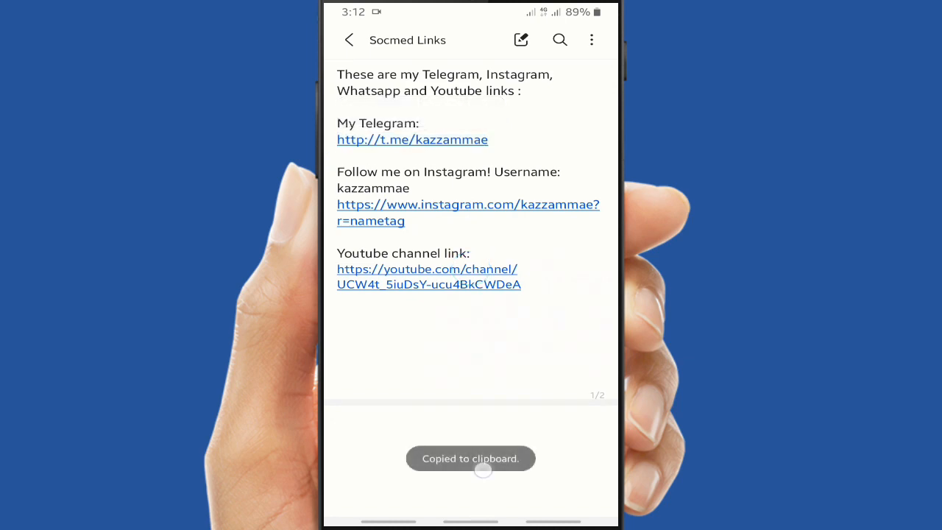
click(412, 139)
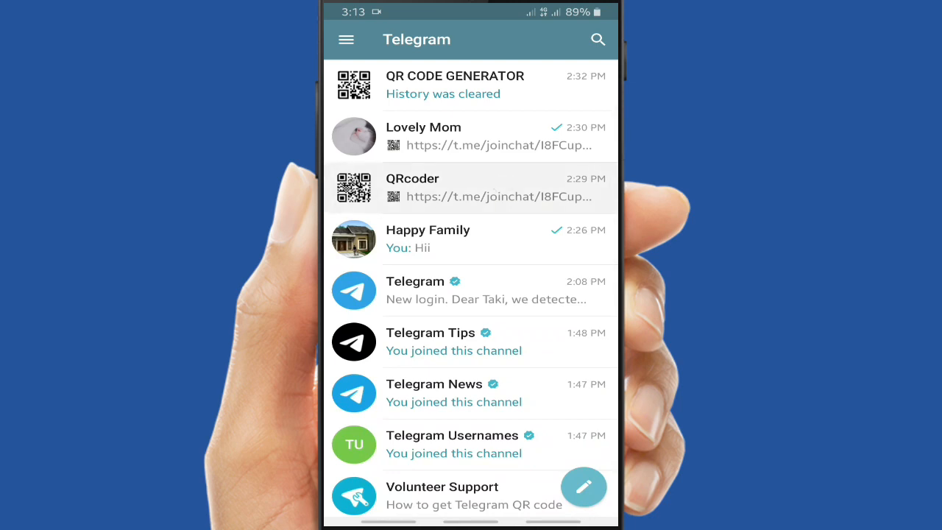
click(412, 189)
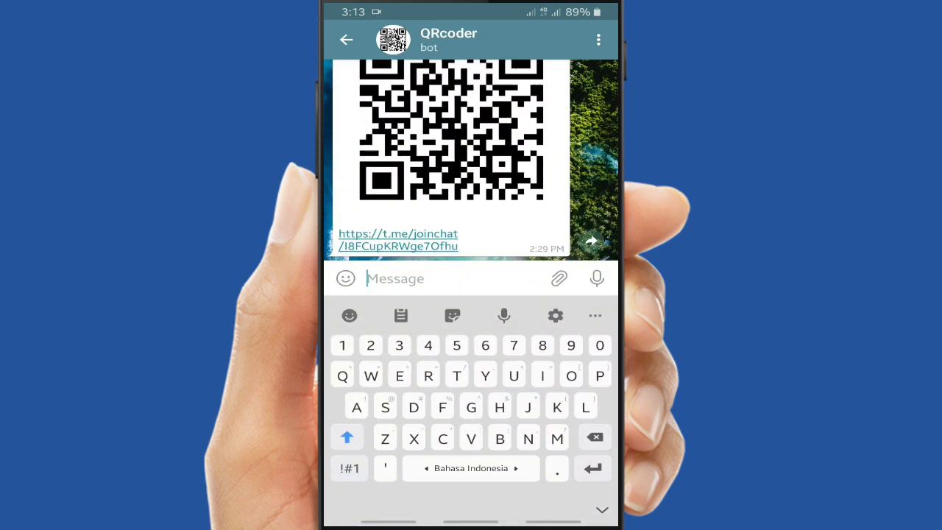
text(http://t.me/kazzammae)
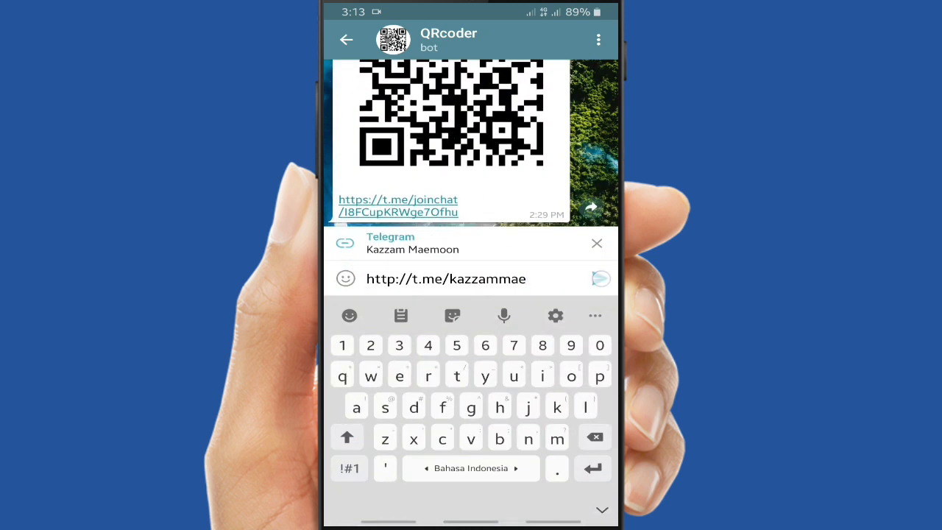
click(601, 278)
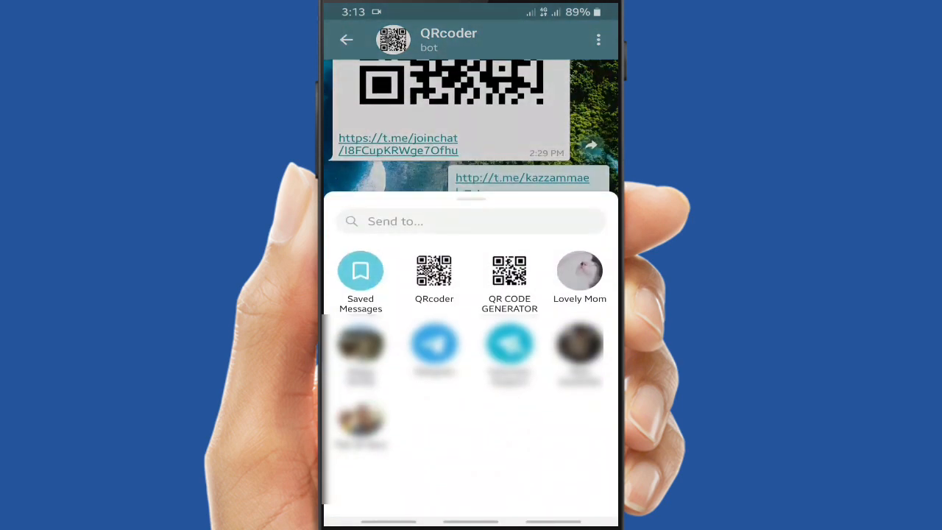
Forward the account QR code to Lovely Mom, verify it in her chat, and exit to Home
click(580, 271)
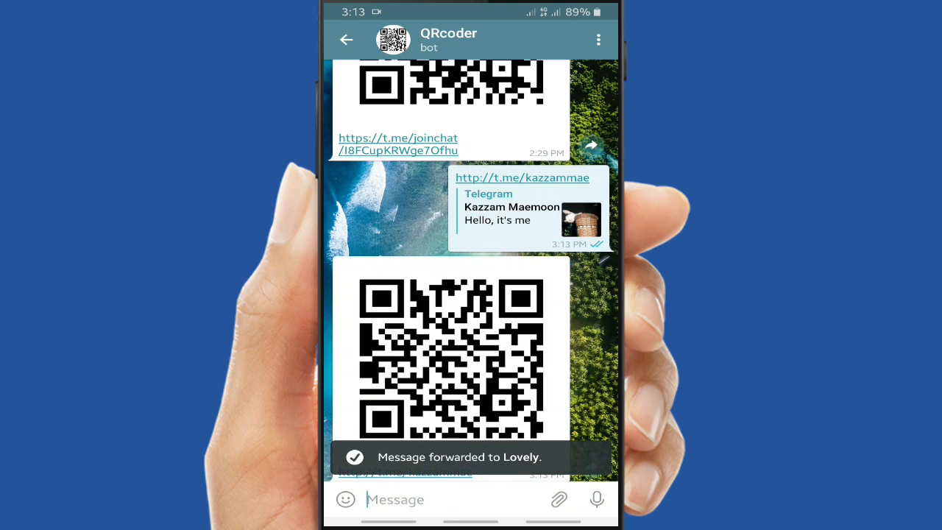
click(346, 40)
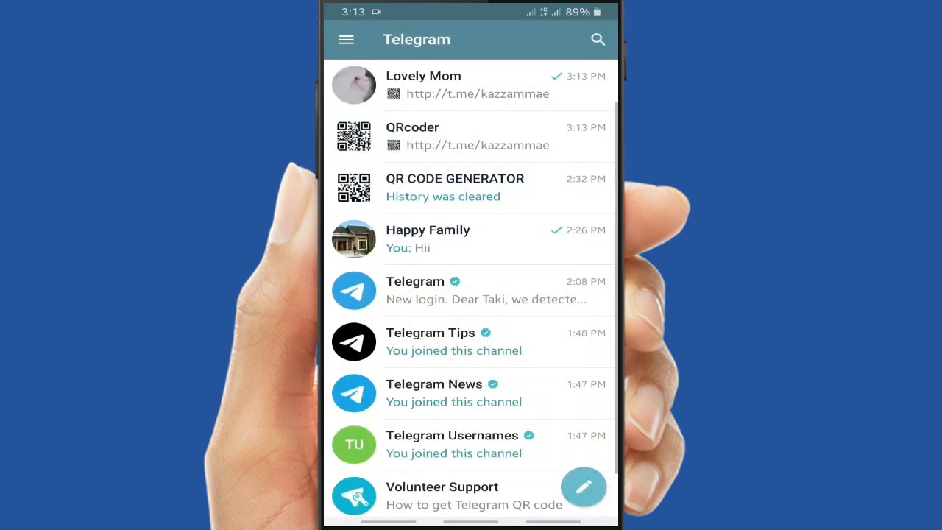
click(424, 84)
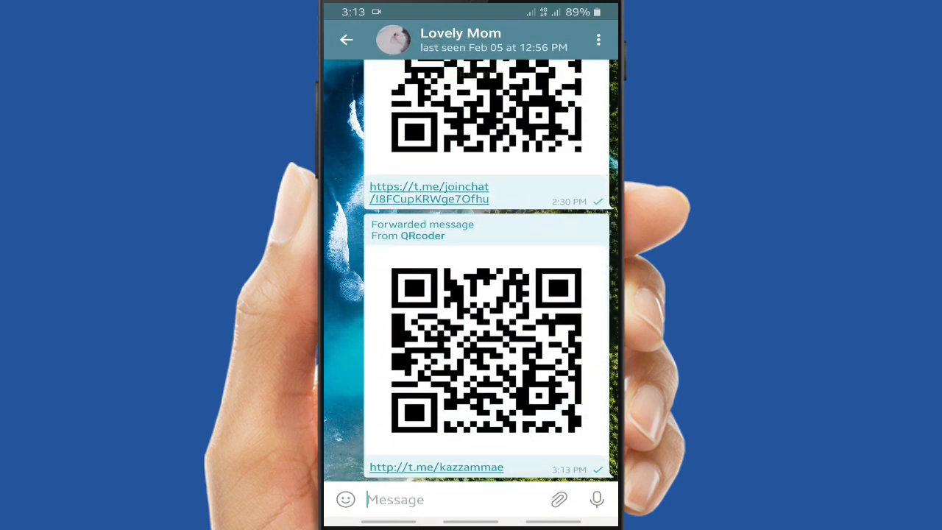
click(346, 39)
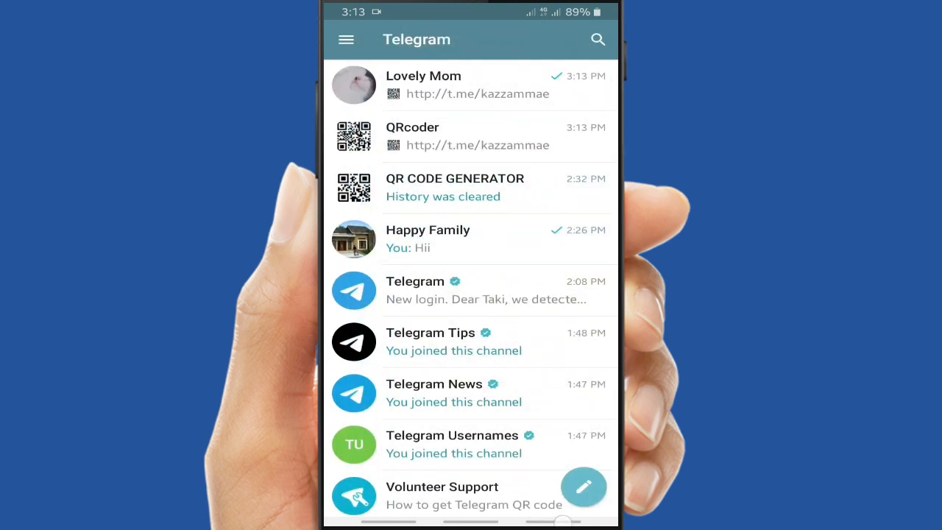
key(Home)
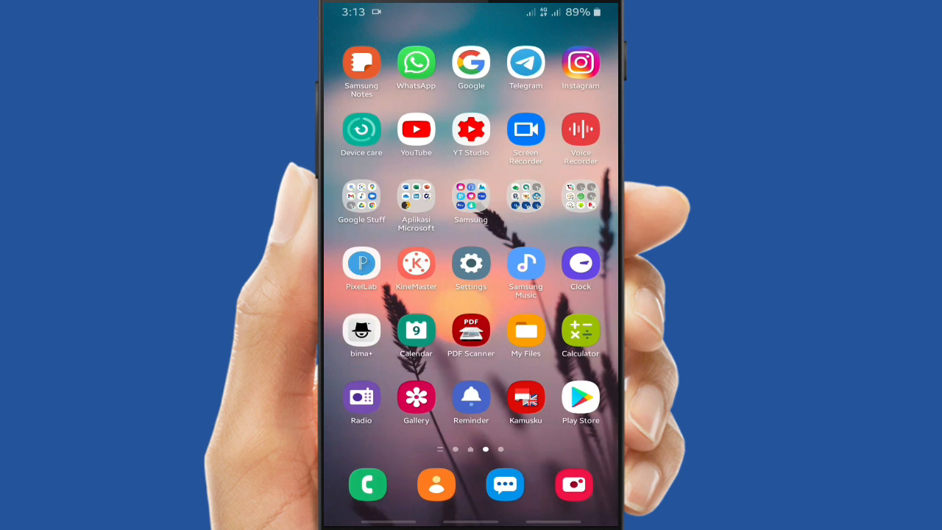